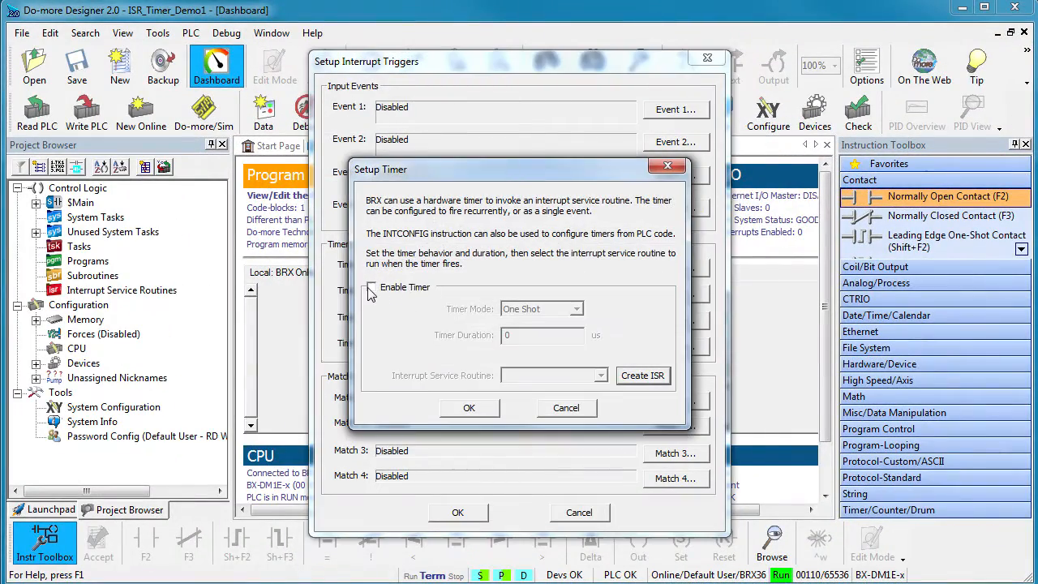
# Enable Timer 1 as a recurrent 250 µs interrupt and create the 'ISR_TimerDemo' routine.
pyautogui.click(372, 287)
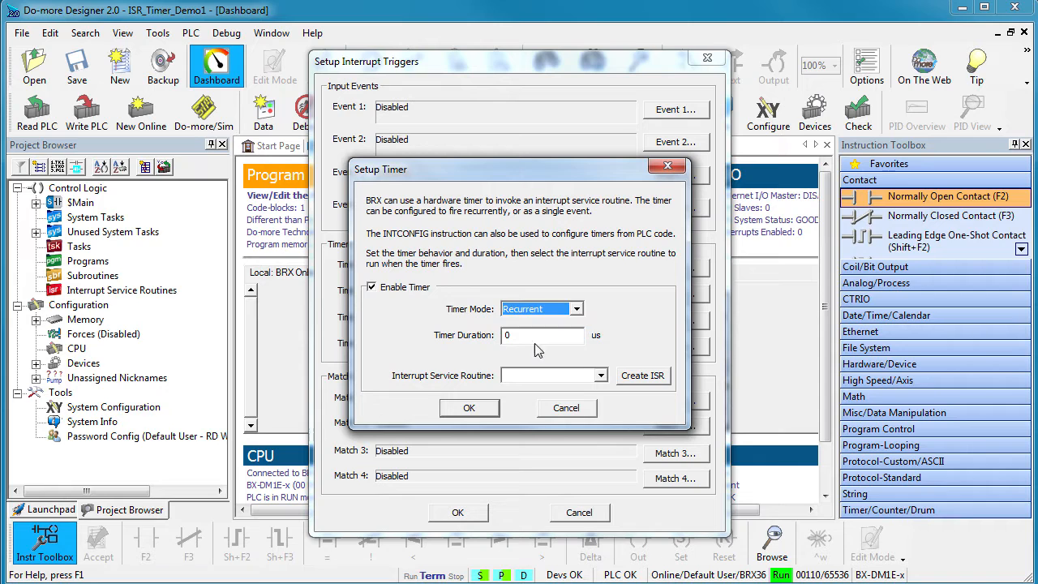
pyautogui.write('25')
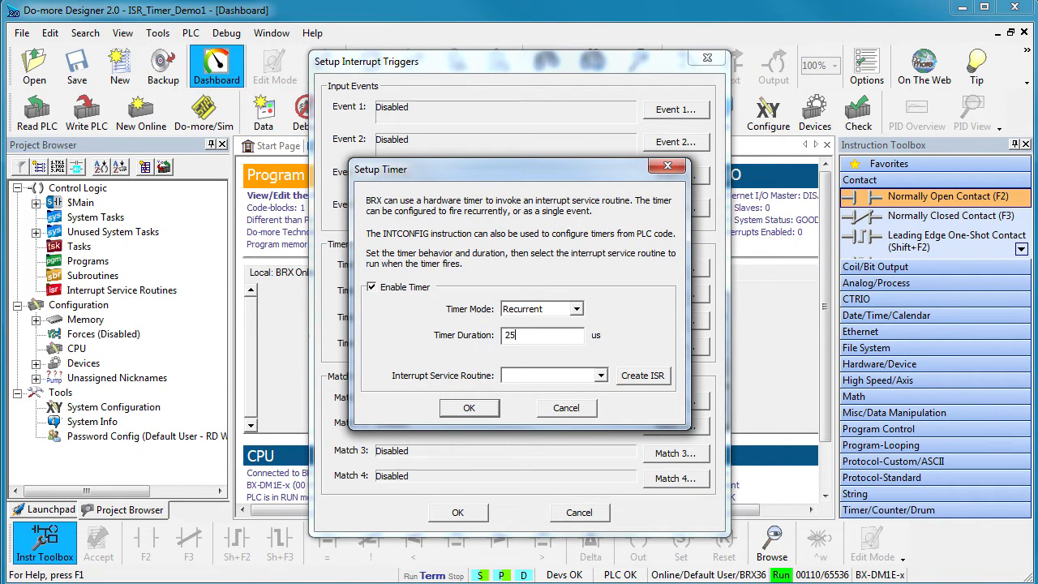
pyautogui.click(642, 374)
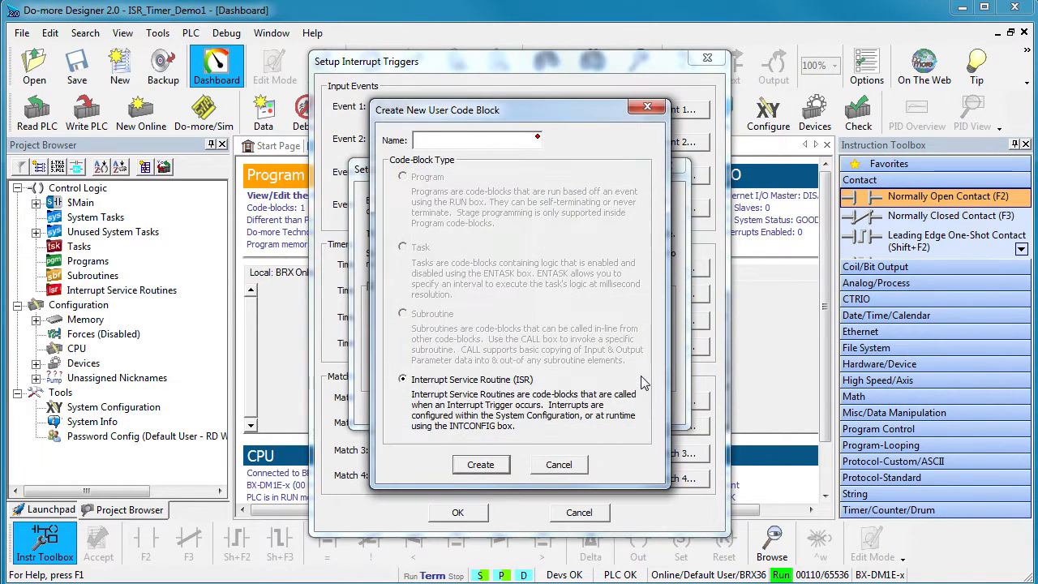
pyautogui.write('ISR_TimerDemo')
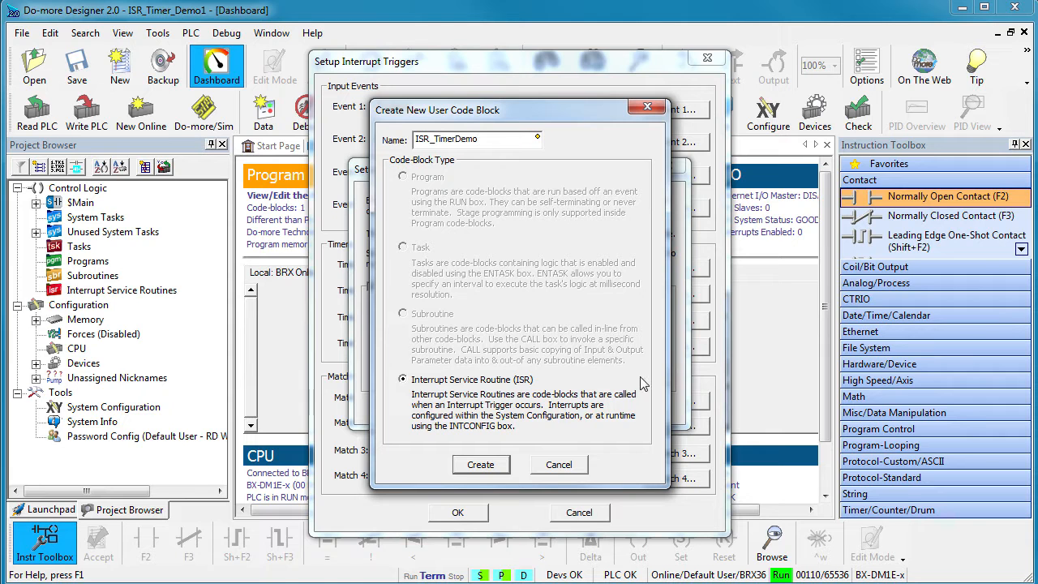
pyautogui.click(480, 464)
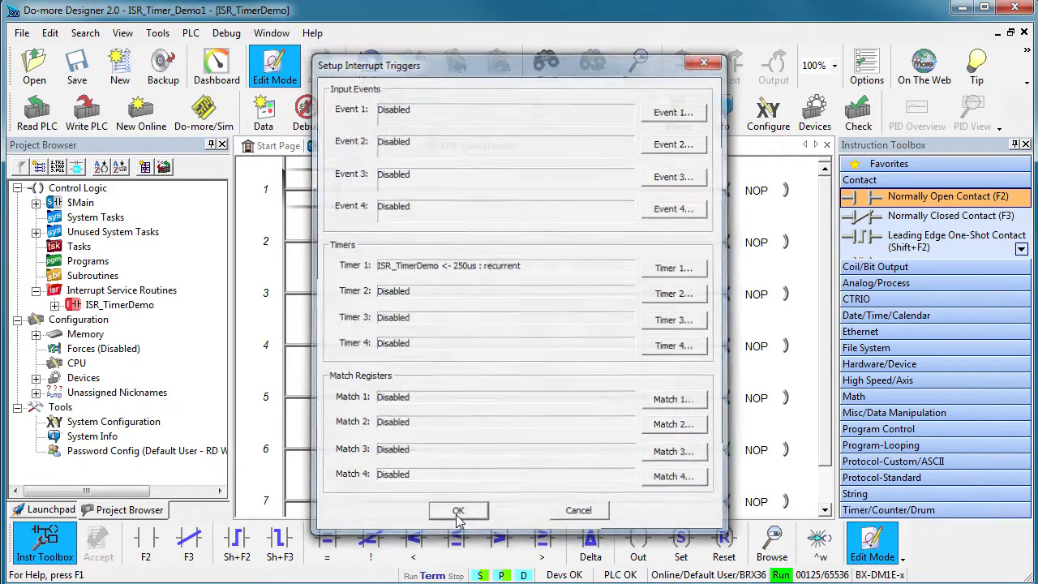
# Apply the trigger settings and accept a rung where NC contact Y0 drives OUTI Y0.
pyautogui.click(458, 510)
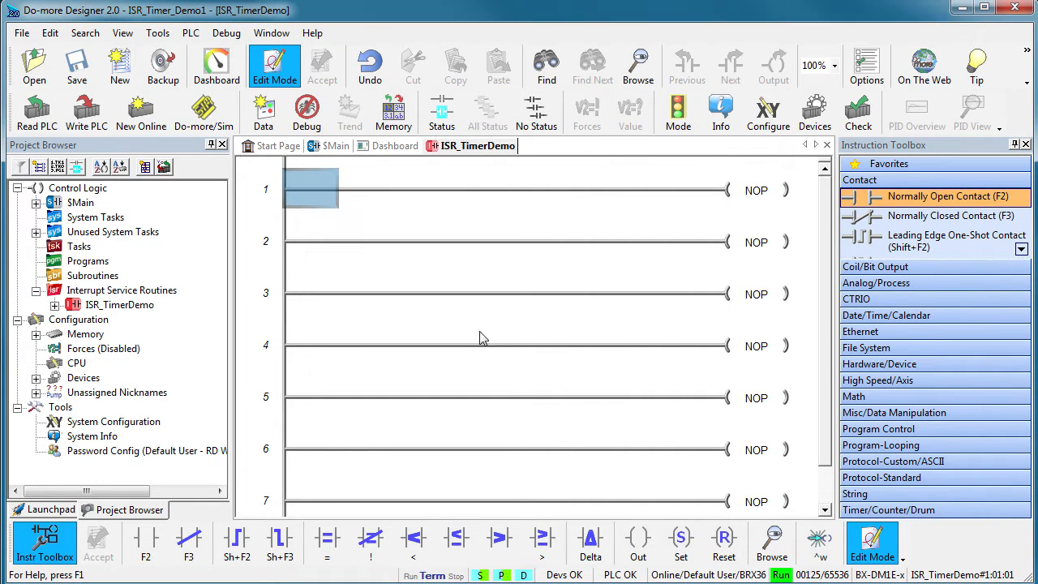
pyautogui.moveTo(475, 334)
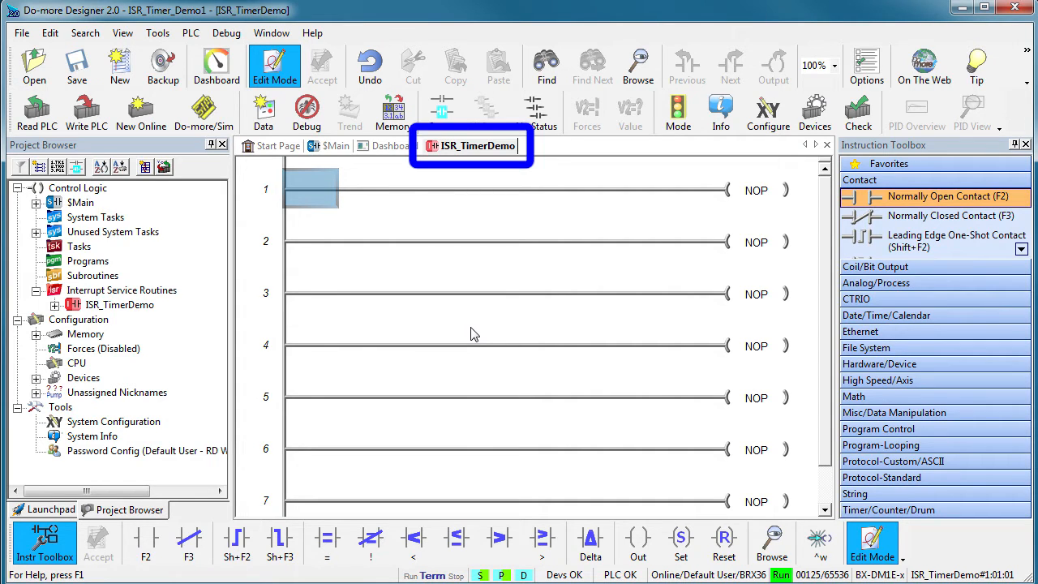
pyautogui.doubleClick(310, 188)
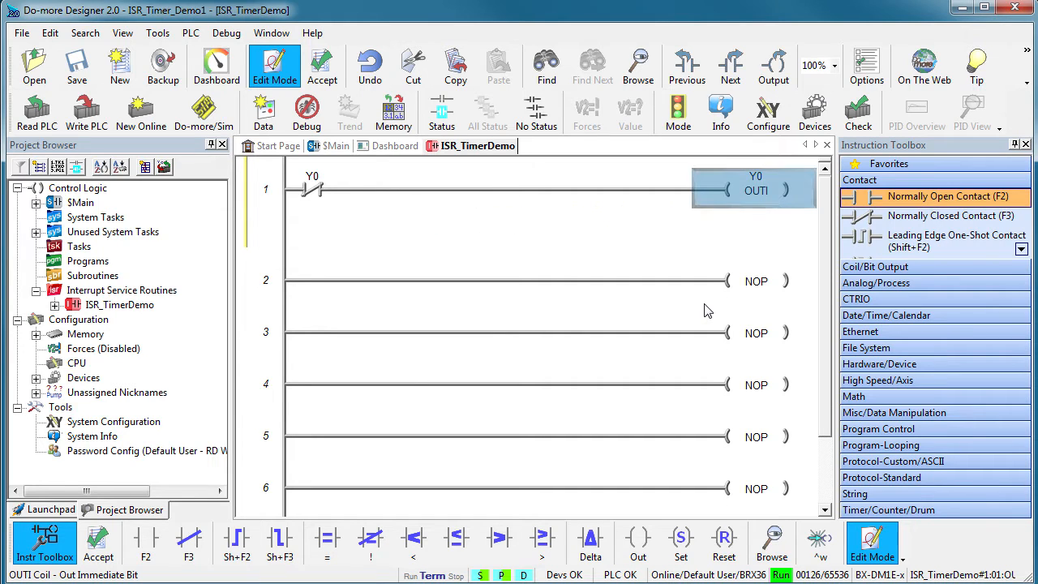
pyautogui.click(322, 67)
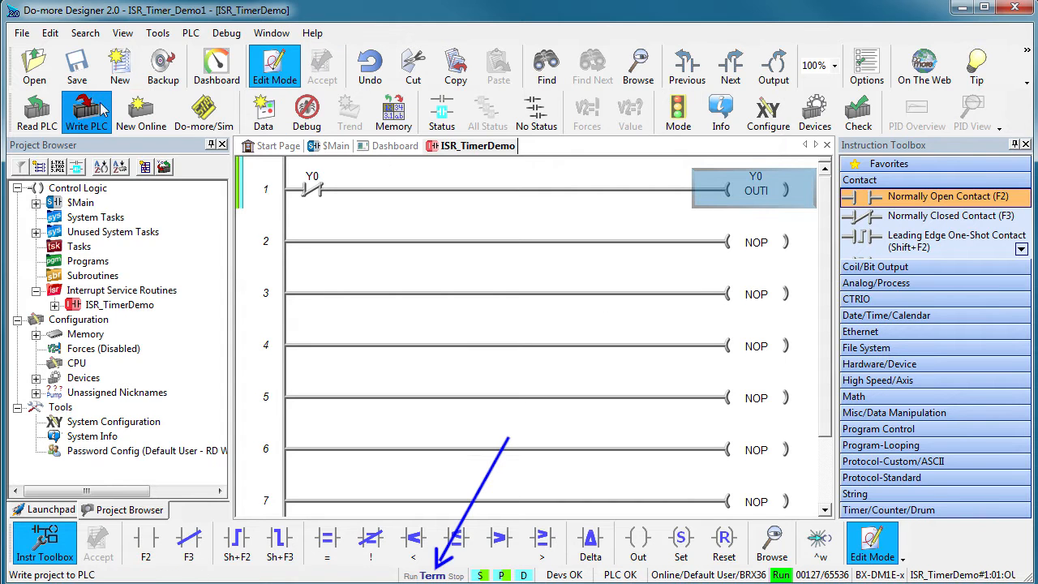
# Write the project to the PLC in PROGRAM mode, switching back to RUN afterward.
pyautogui.click(86, 112)
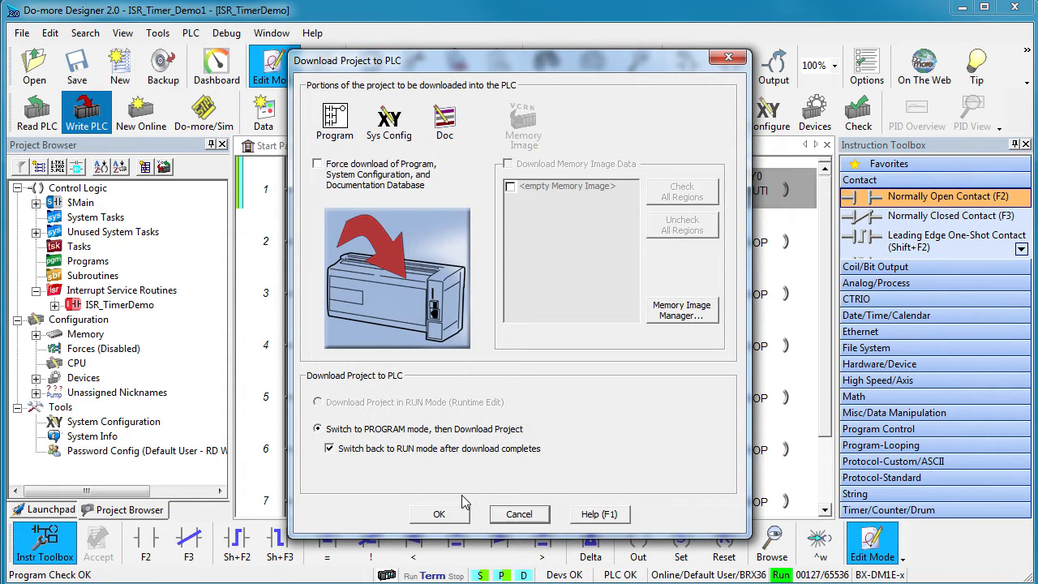
pyautogui.click(439, 513)
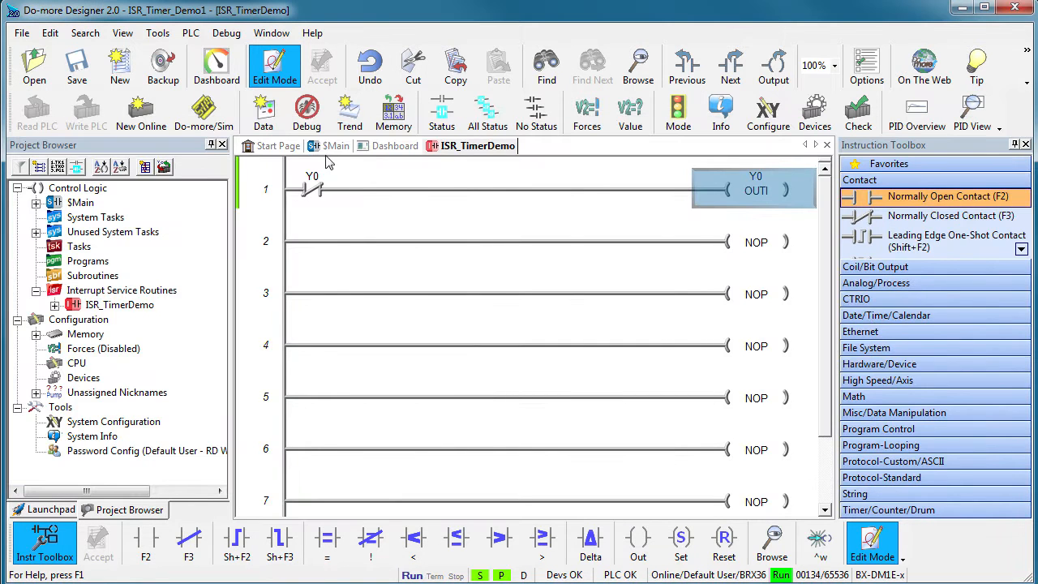
# Go to $Main, review the KillTime4 task's R0 loop, then return to $Main.
pyautogui.click(336, 145)
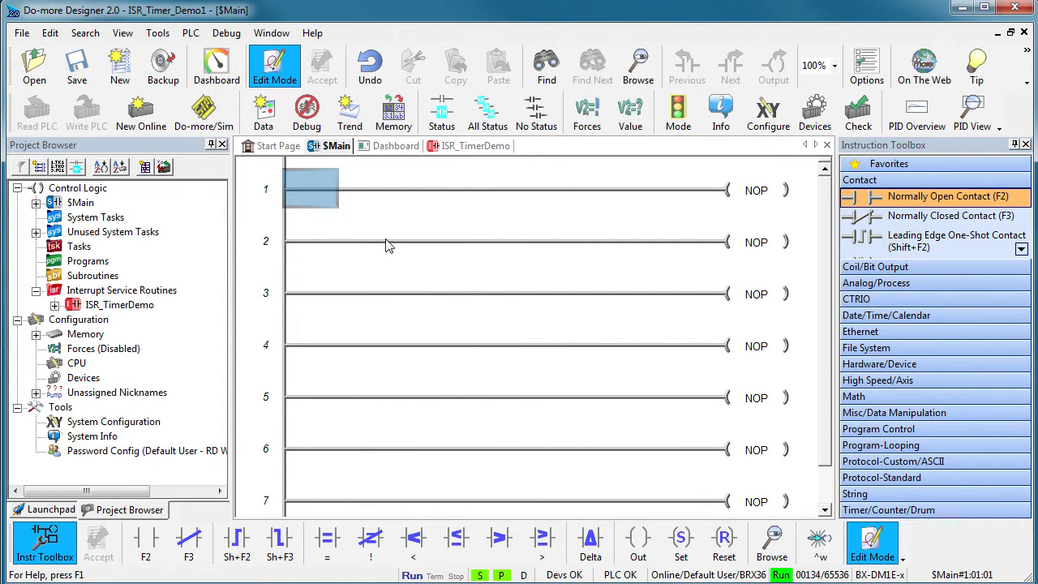
pyautogui.moveTo(622, 429)
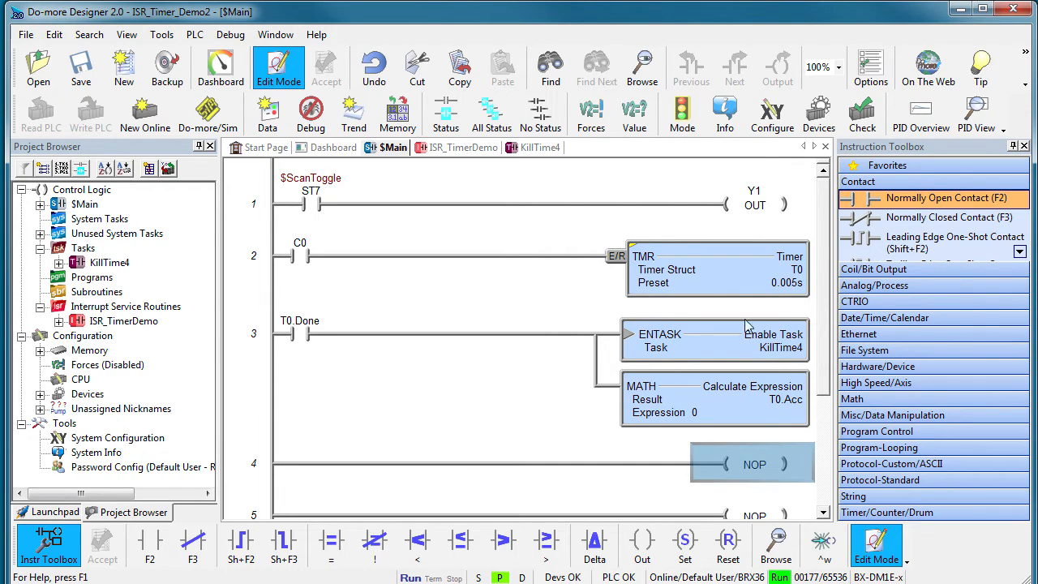
pyautogui.moveTo(661, 413)
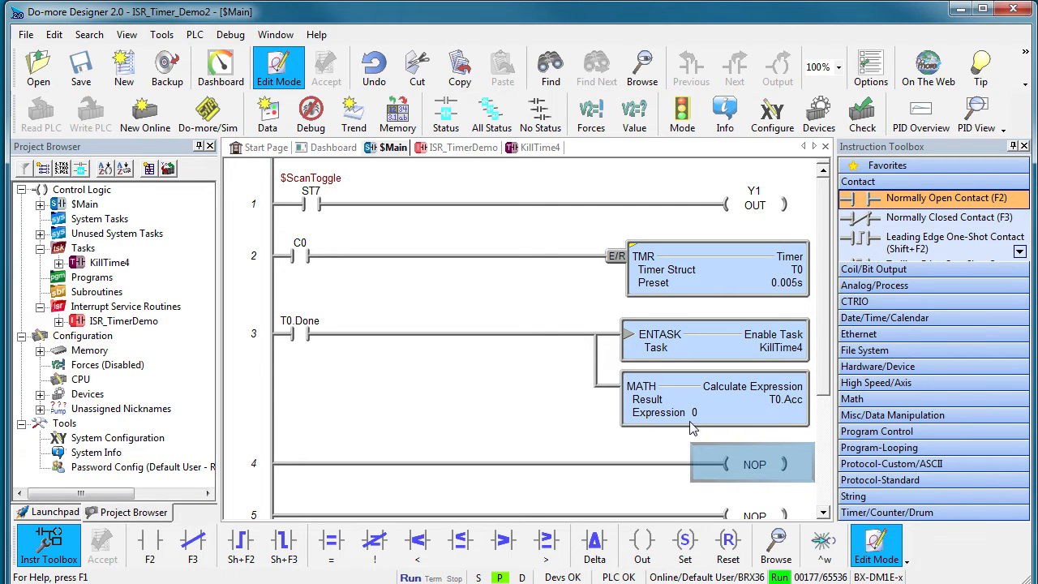
pyautogui.click(540, 147)
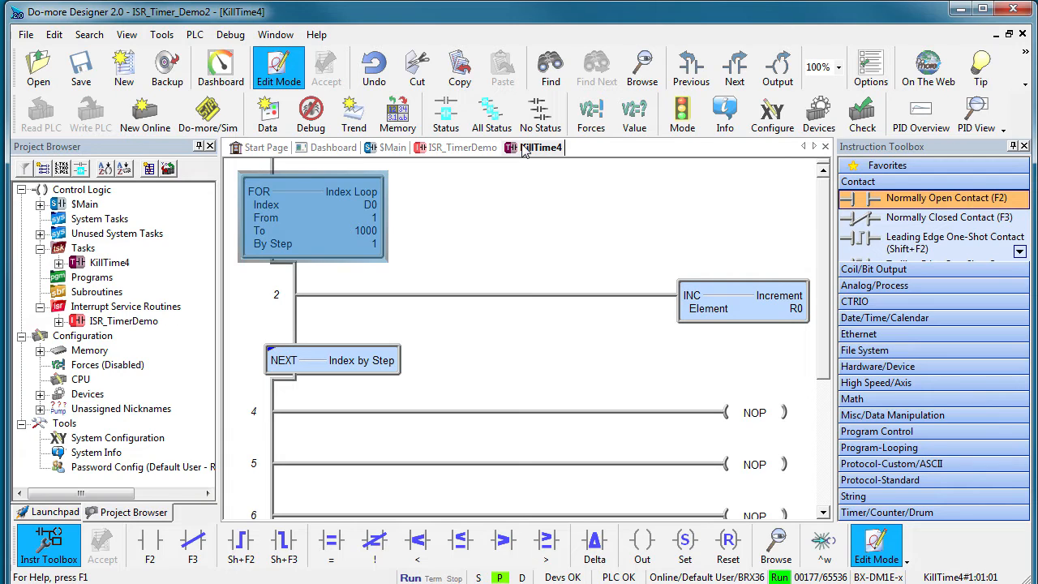
pyautogui.click(393, 146)
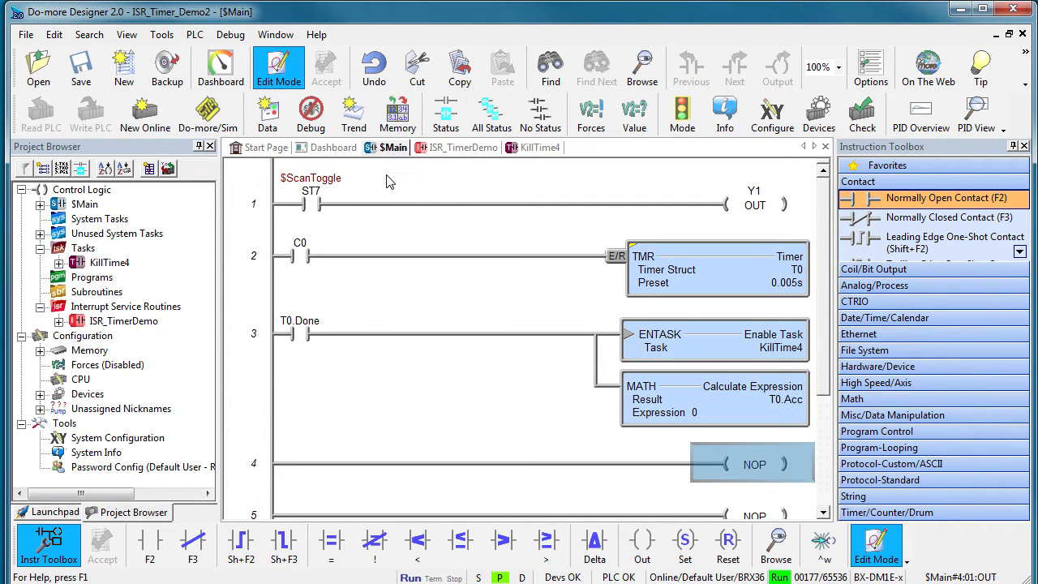
pyautogui.moveTo(766, 221)
pyautogui.write('ISR_TimerDemo.Inhibit')
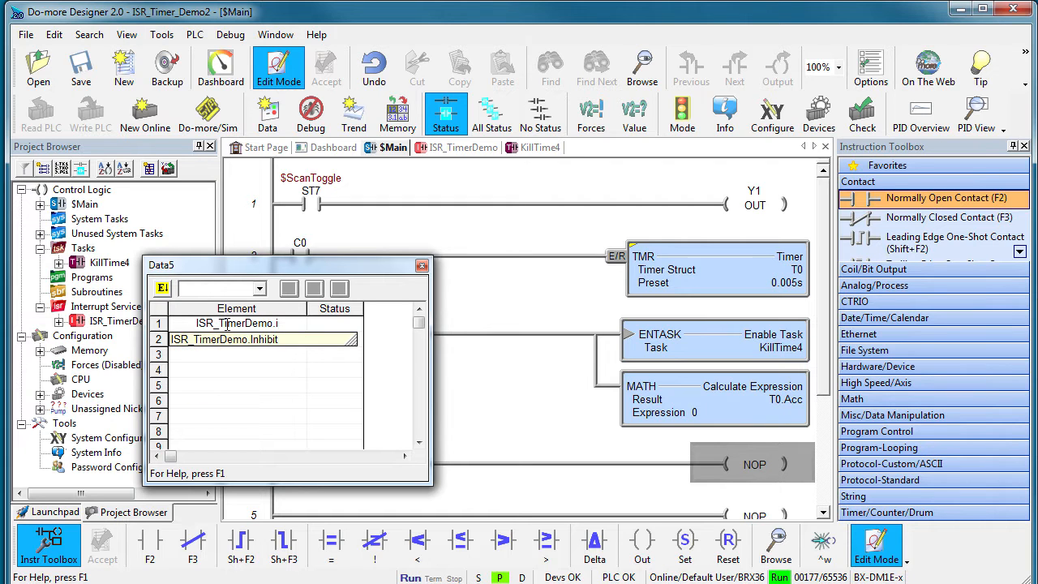
# Check Timer 1 runs ISR_TimerDemo recurrently at 500 µs, closing without changes.
pyautogui.click(219, 67)
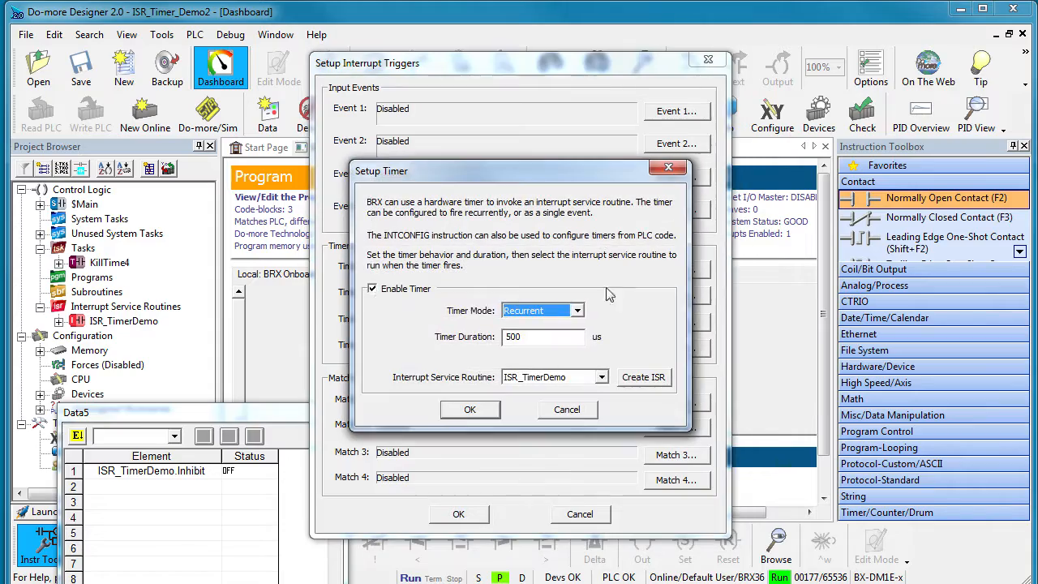
pyautogui.click(372, 287)
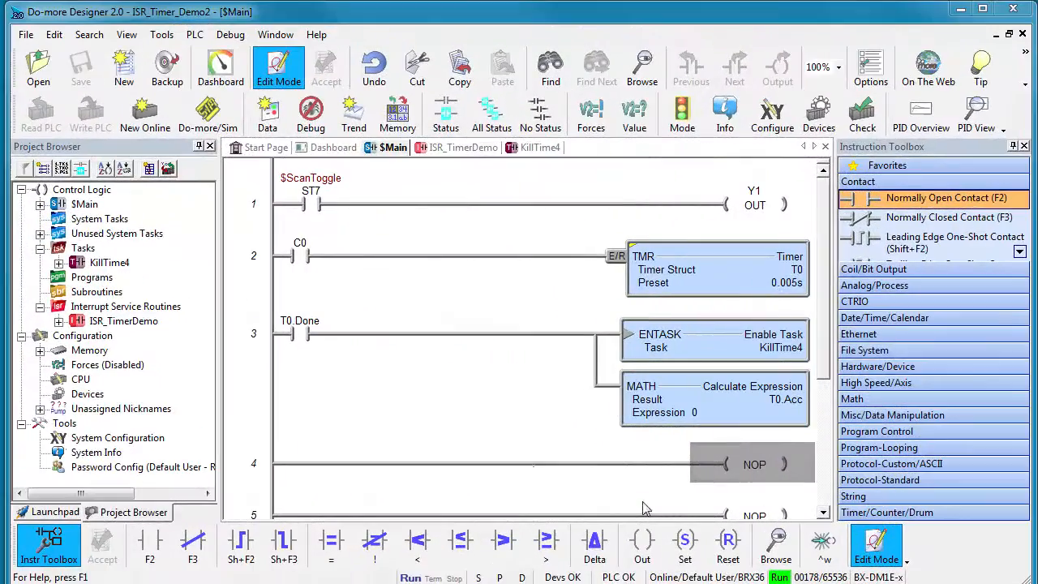
# Enter two $Main rungs: $On ST1 to SETI Y3, and $On ST1 to RSTI Y3.
pyautogui.click(466, 146)
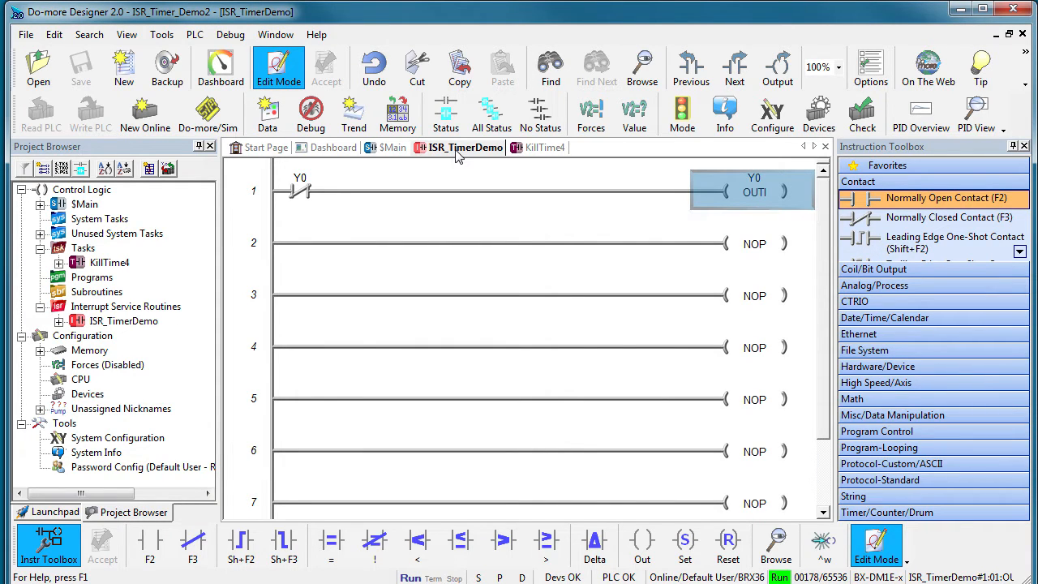
pyautogui.moveTo(397, 155)
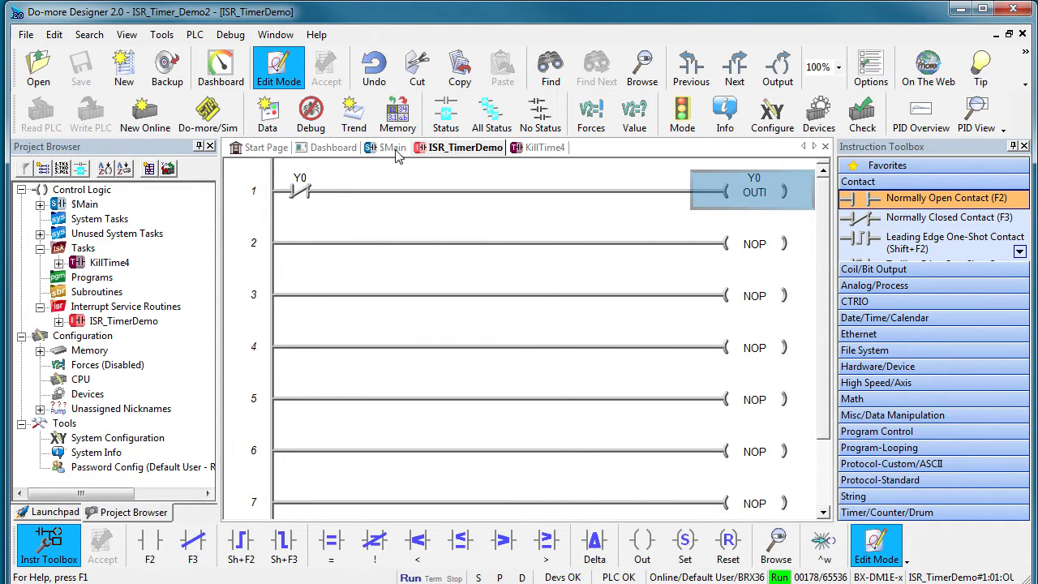
pyautogui.click(394, 147)
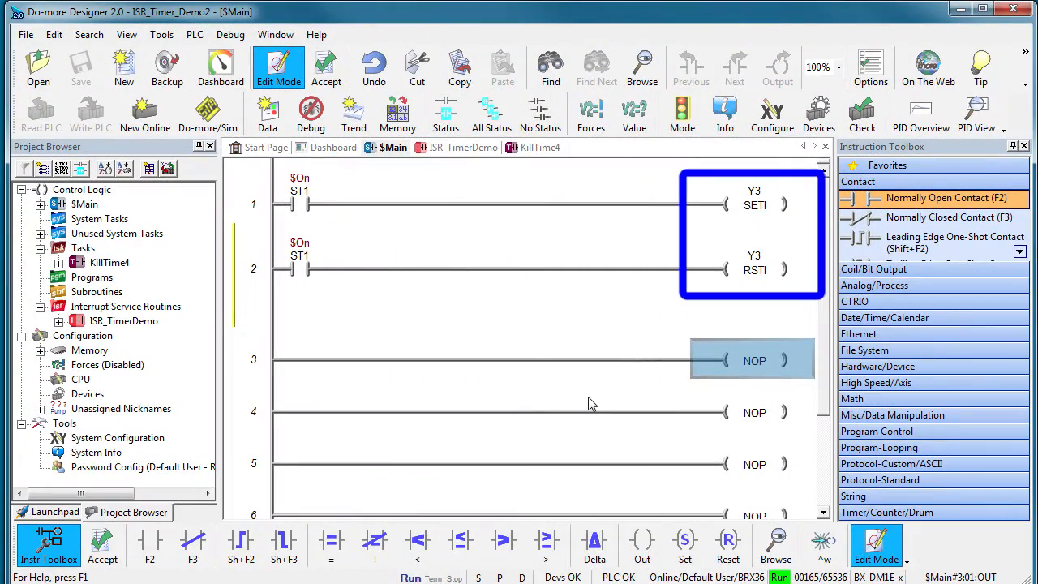
pyautogui.click(393, 147)
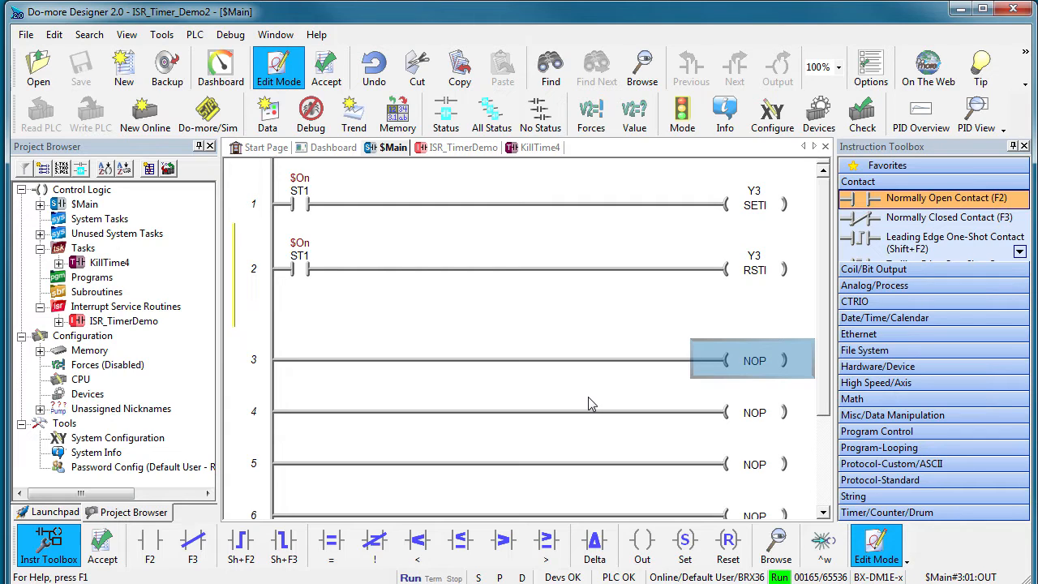
pyautogui.moveTo(420, 296)
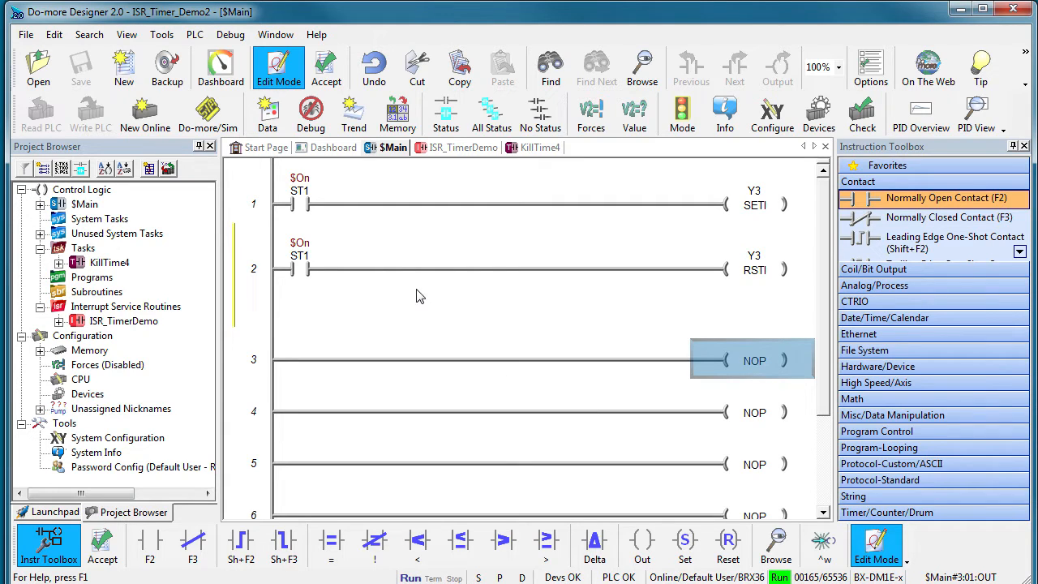
pyautogui.click(326, 68)
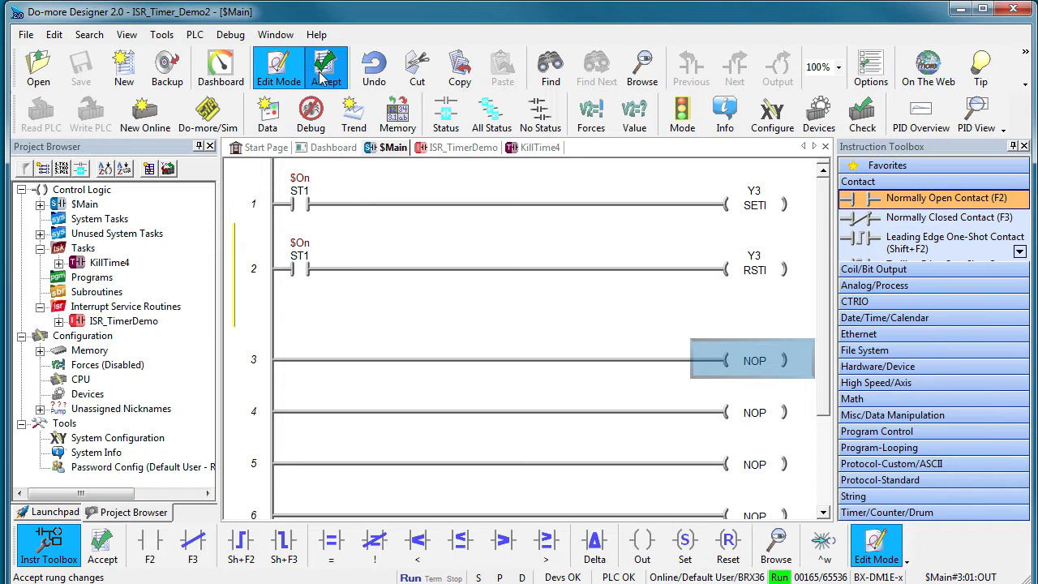
# Accept the Y3 rungs and download in RUN mode, continuing past the check warnings.
pyautogui.click(90, 113)
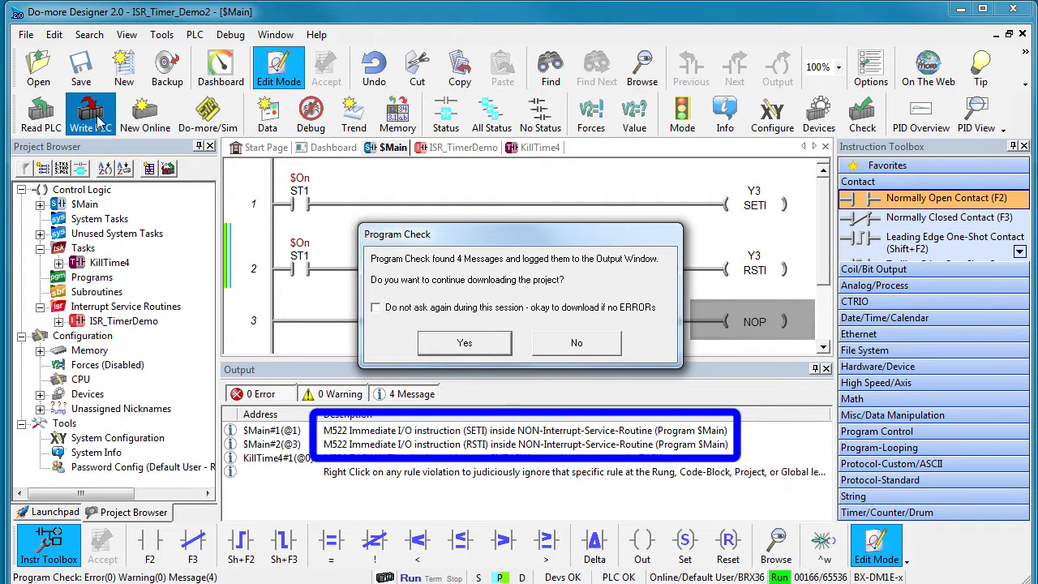
pyautogui.click(464, 342)
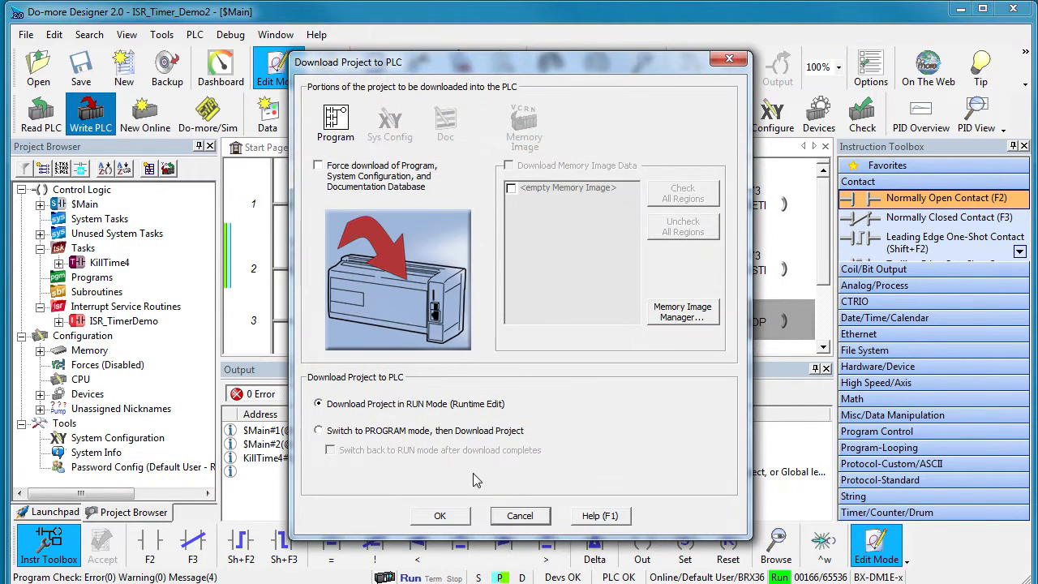
pyautogui.click(439, 515)
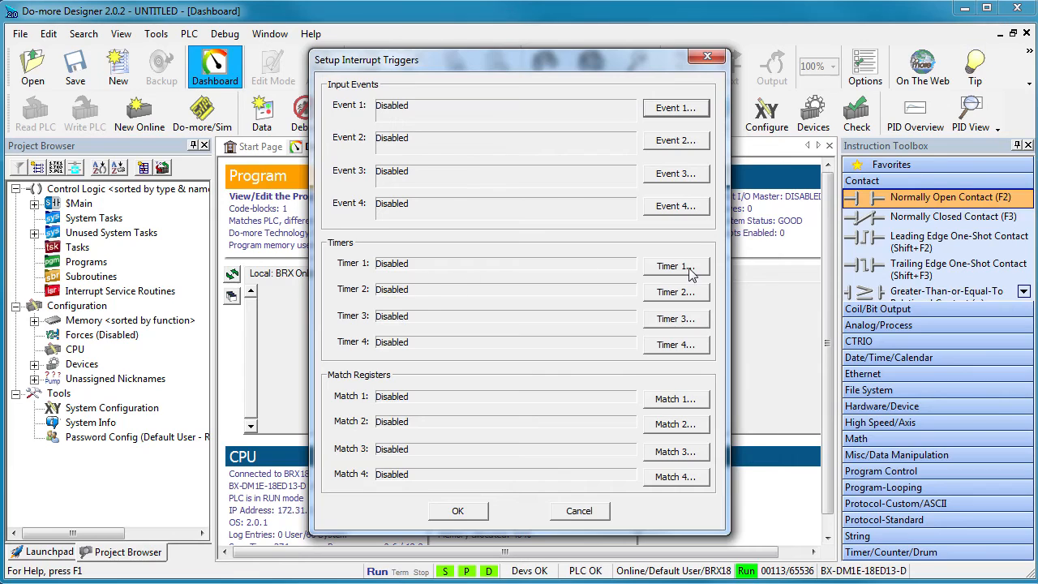
# Enable Timer 1 as a one-shot interrupt with a 5000 µs duration.
pyautogui.click(675, 266)
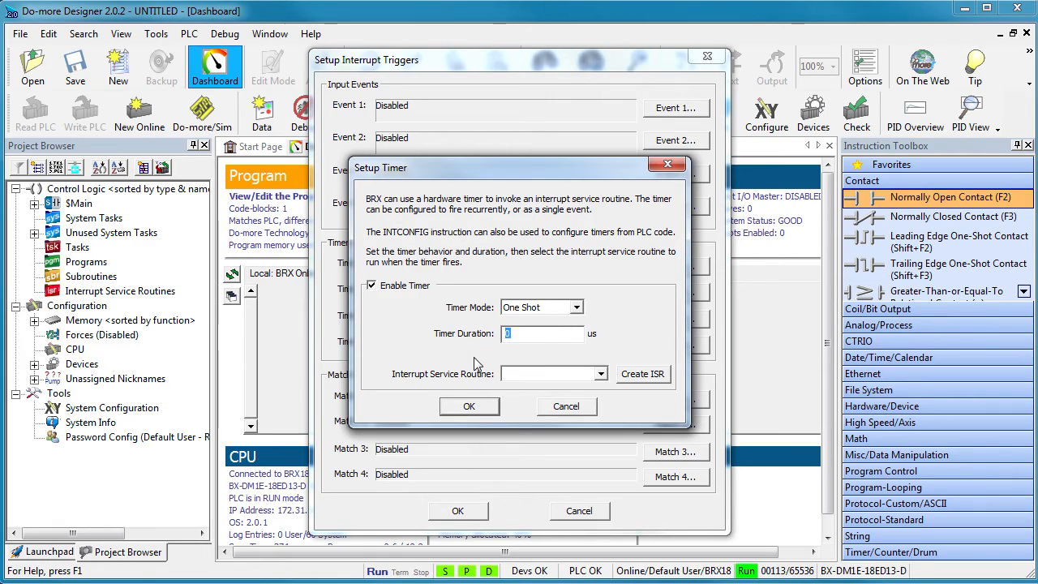
pyautogui.write('5000')
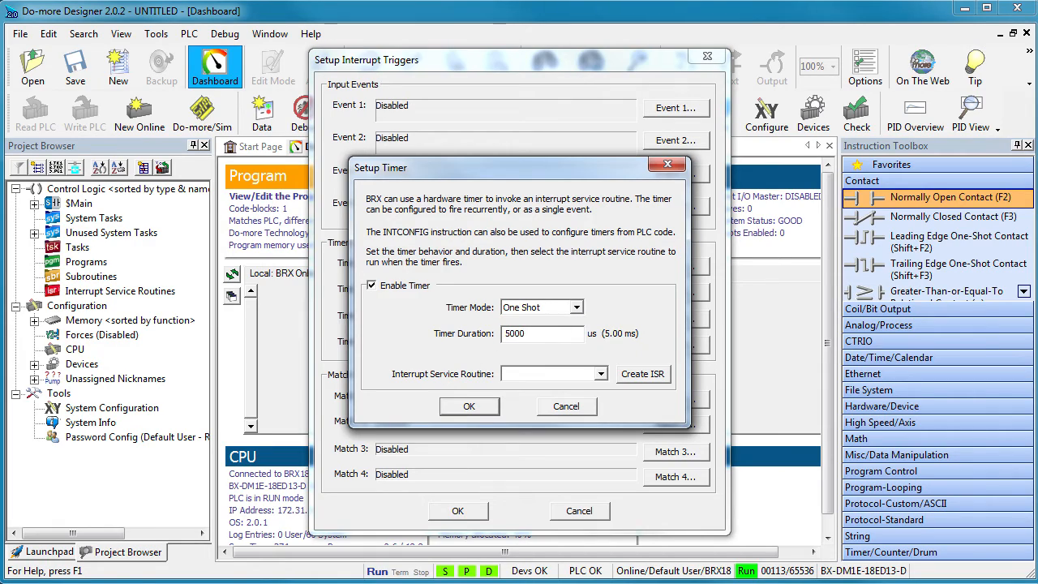